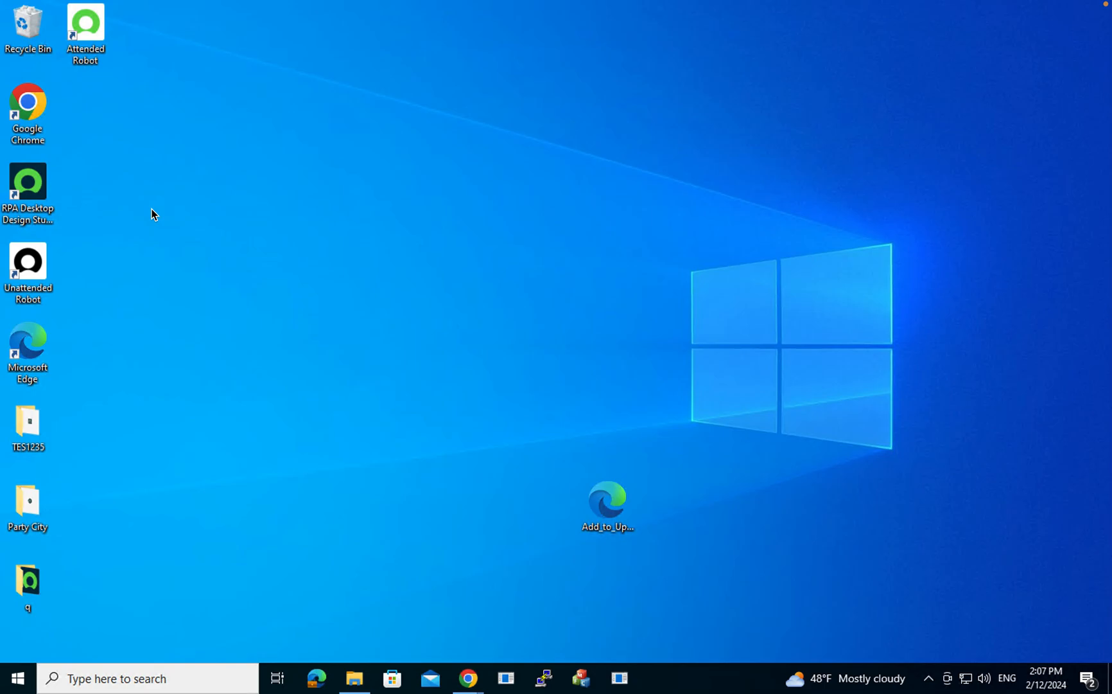
# Launch the Attended Robot from its desktop shortcut.
pyautogui.click(28, 262)
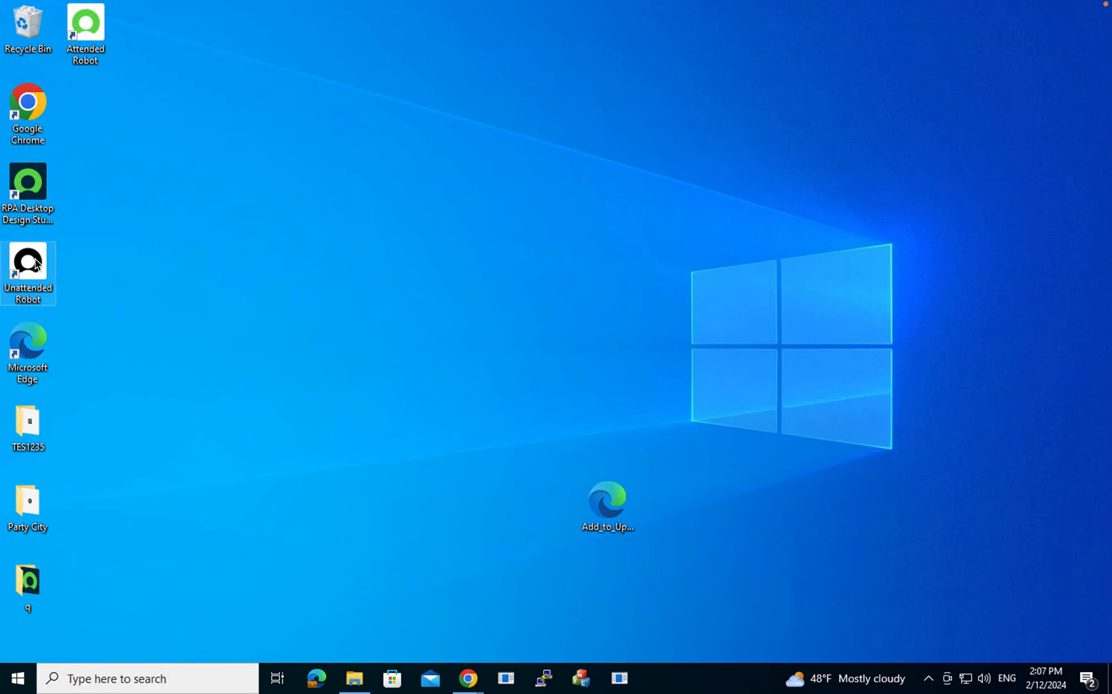
pyautogui.moveTo(28, 259)
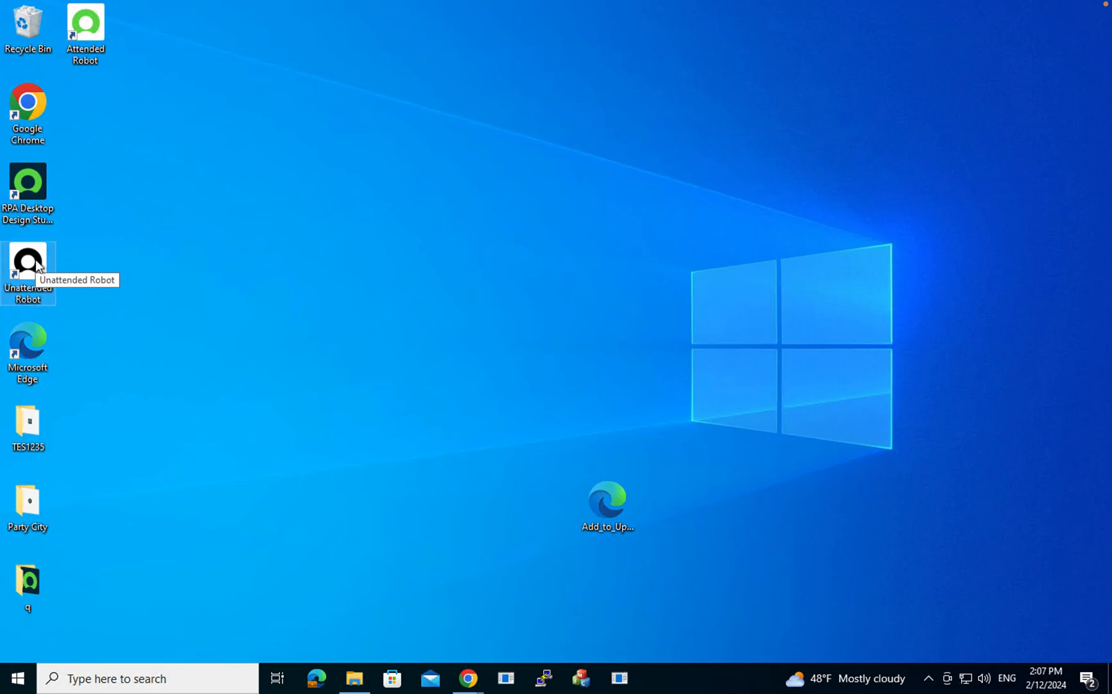
pyautogui.moveTo(35, 287)
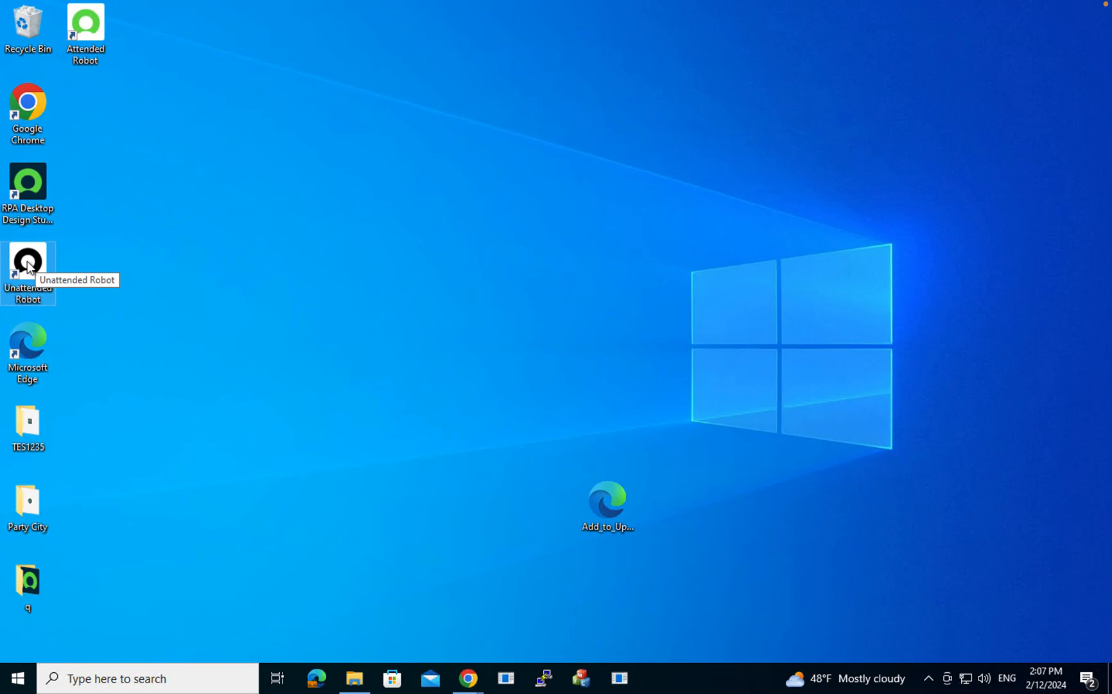
pyautogui.moveTo(195, 175)
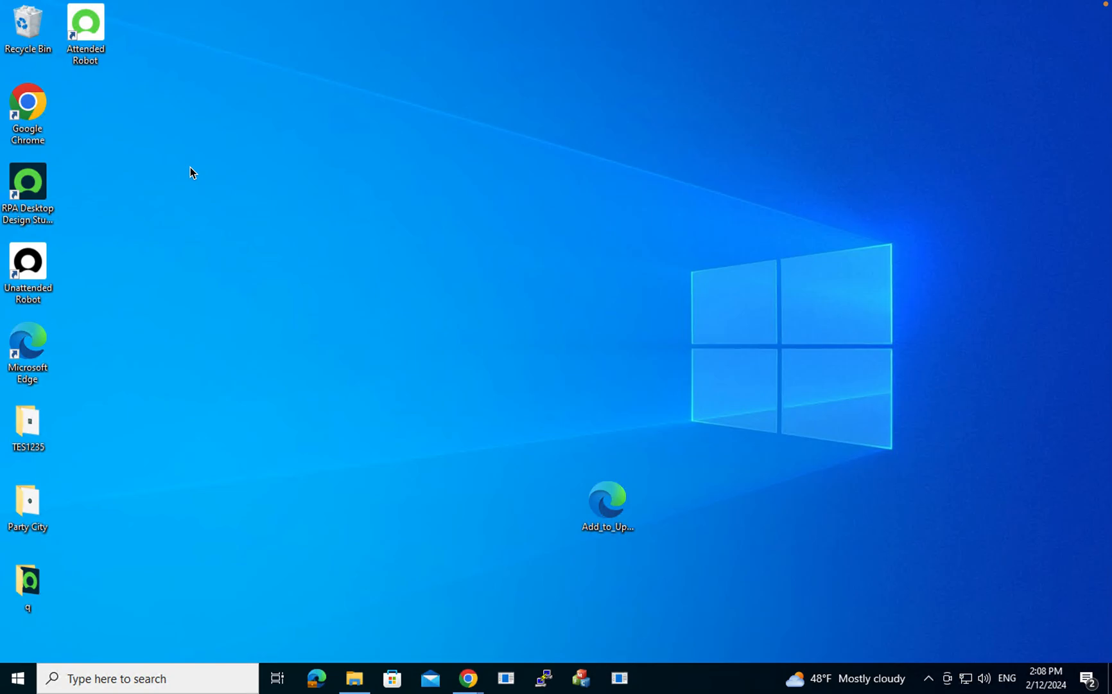
pyautogui.moveTo(103, 66)
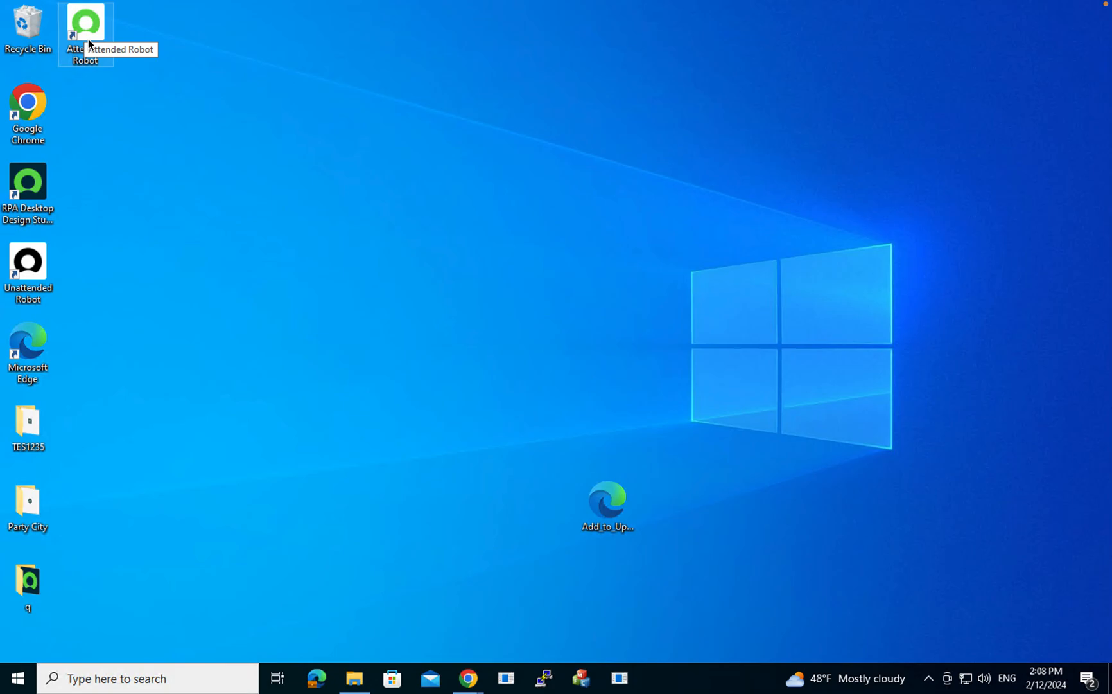
pyautogui.moveTo(92, 36)
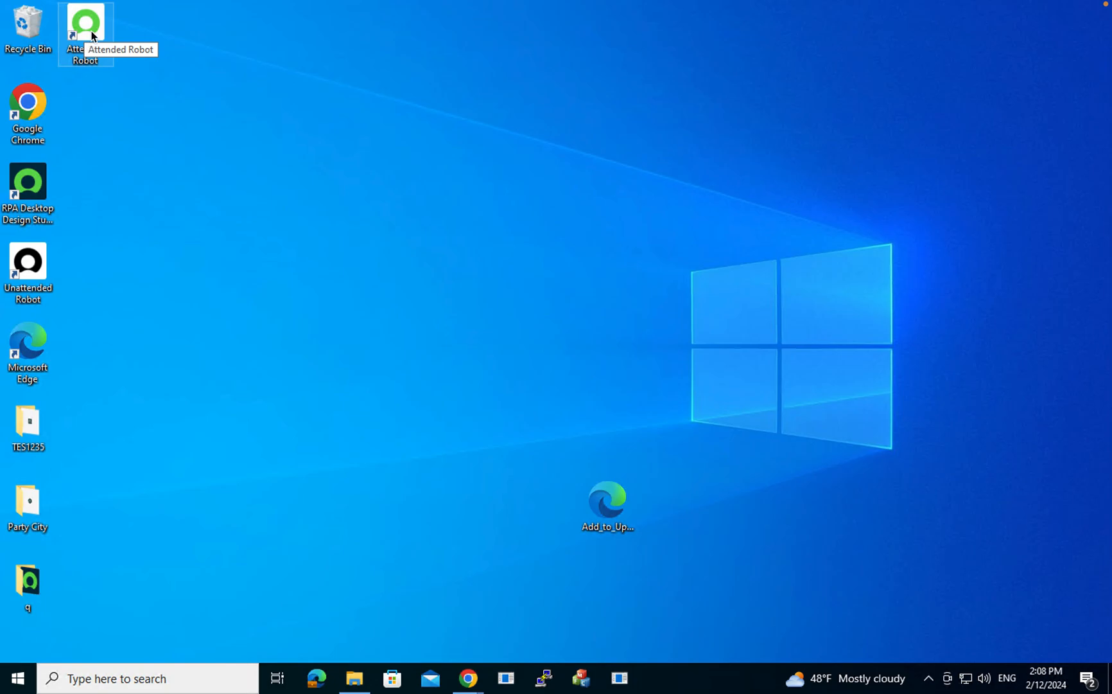
pyautogui.moveTo(56, 13)
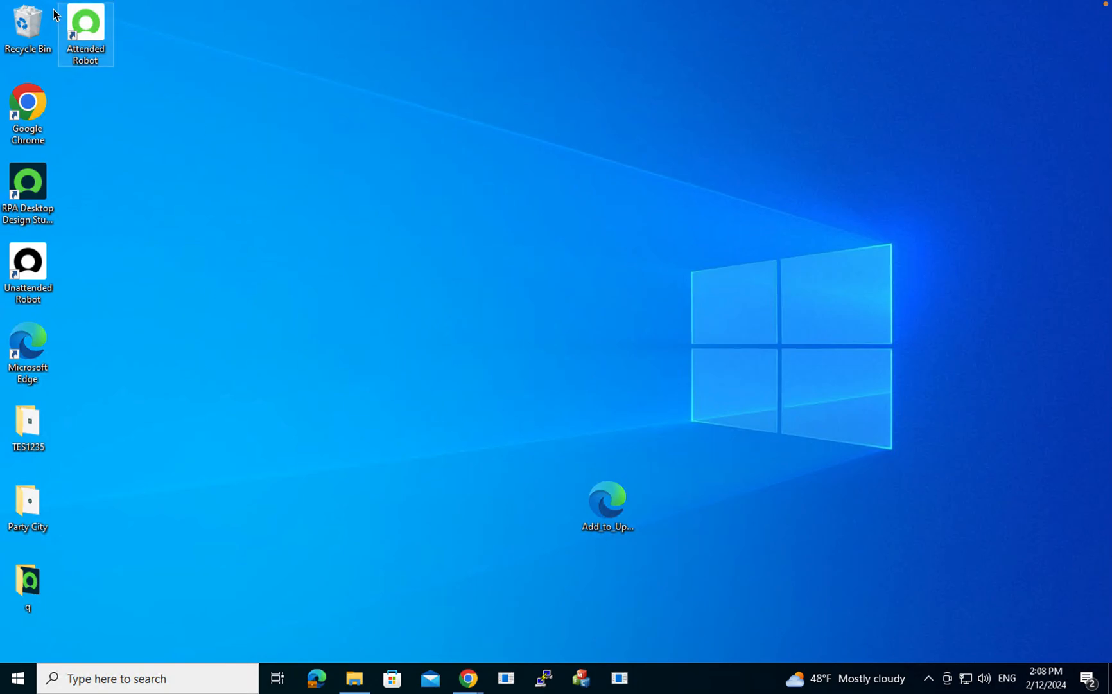
pyautogui.moveTo(85, 28)
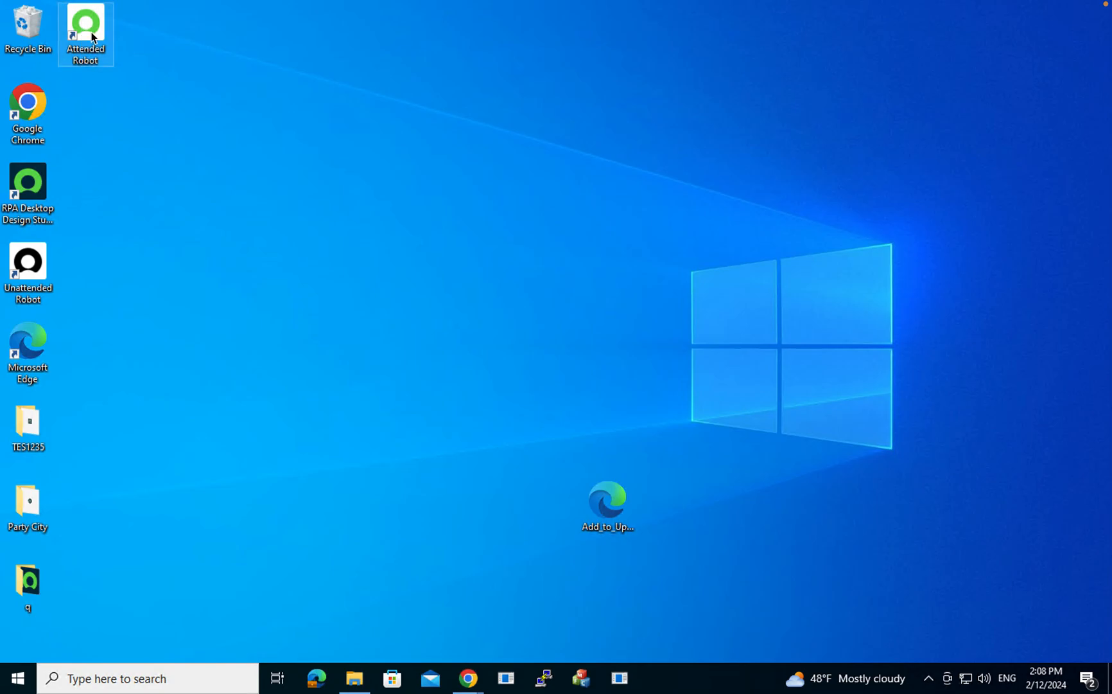
pyautogui.doubleClick(84, 34)
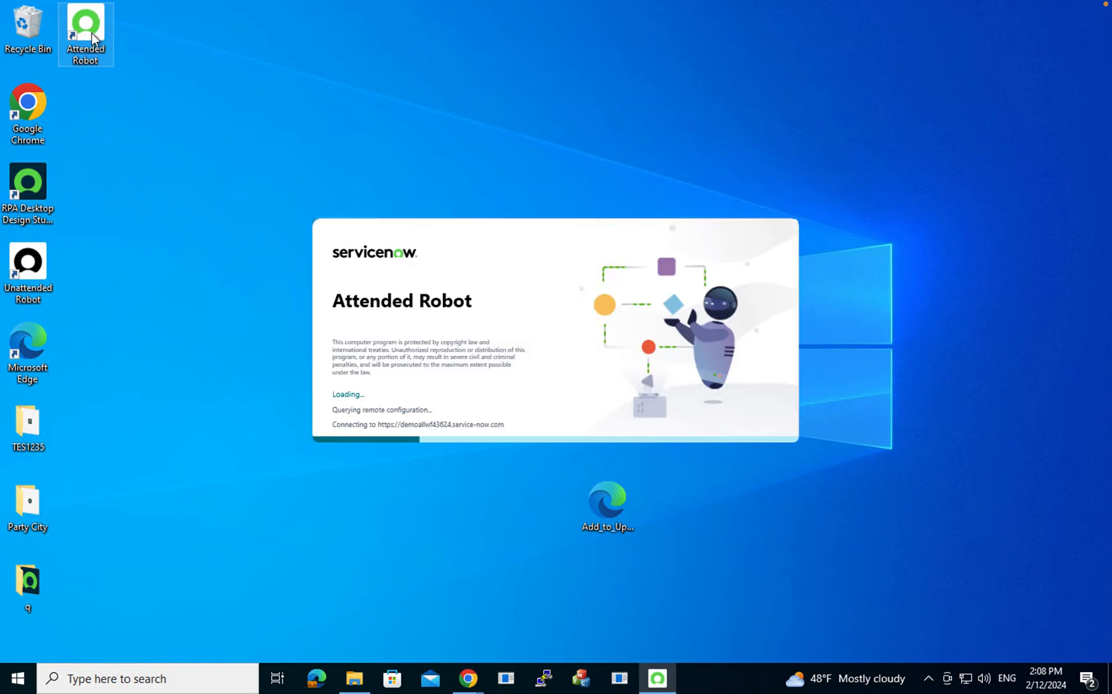
pyautogui.moveTo(551, 301)
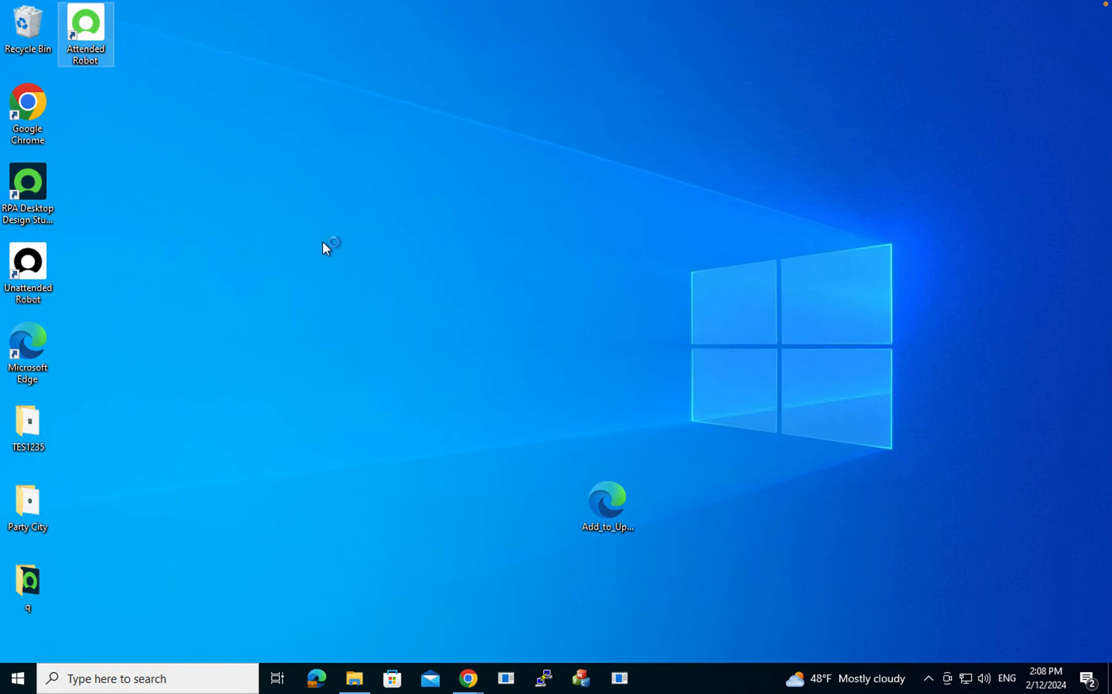
pyautogui.doubleClick(85, 28)
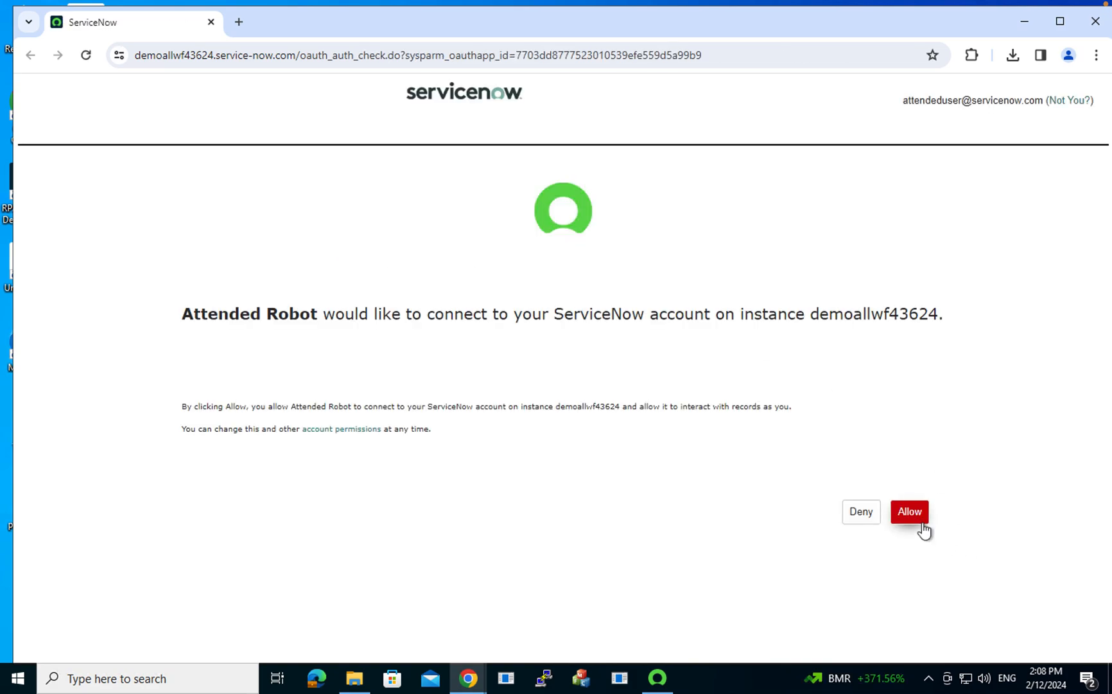
# Allow the ServiceNow account authorization so the robot connects and lists Get Currency Price.
pyautogui.click(909, 511)
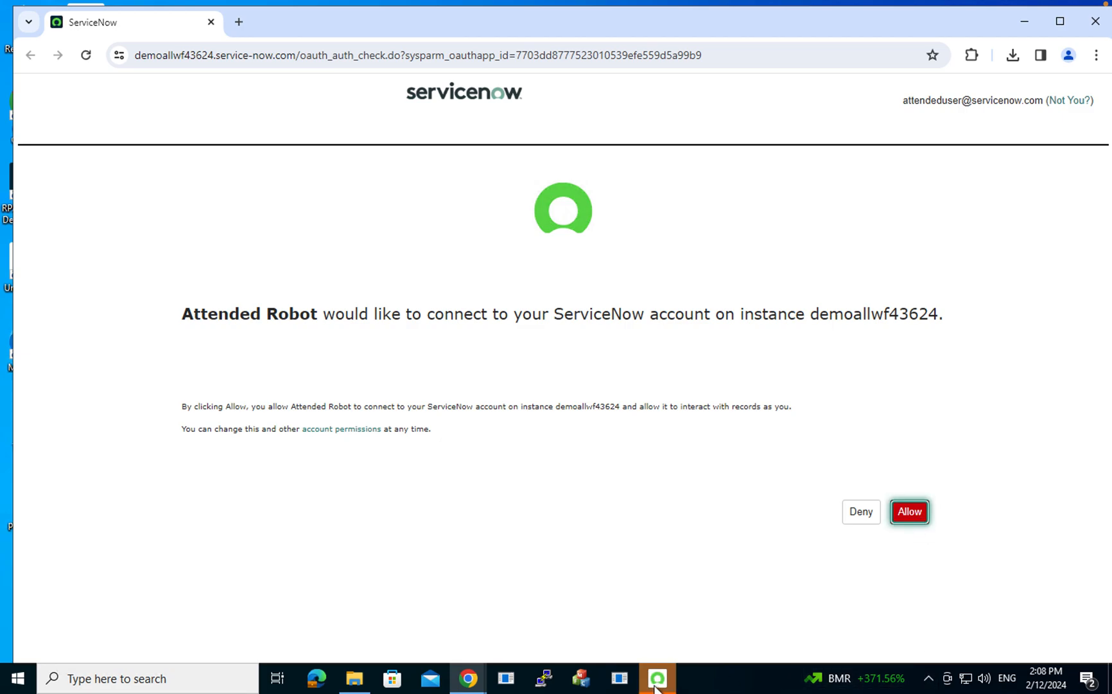
pyautogui.moveTo(1015, 153)
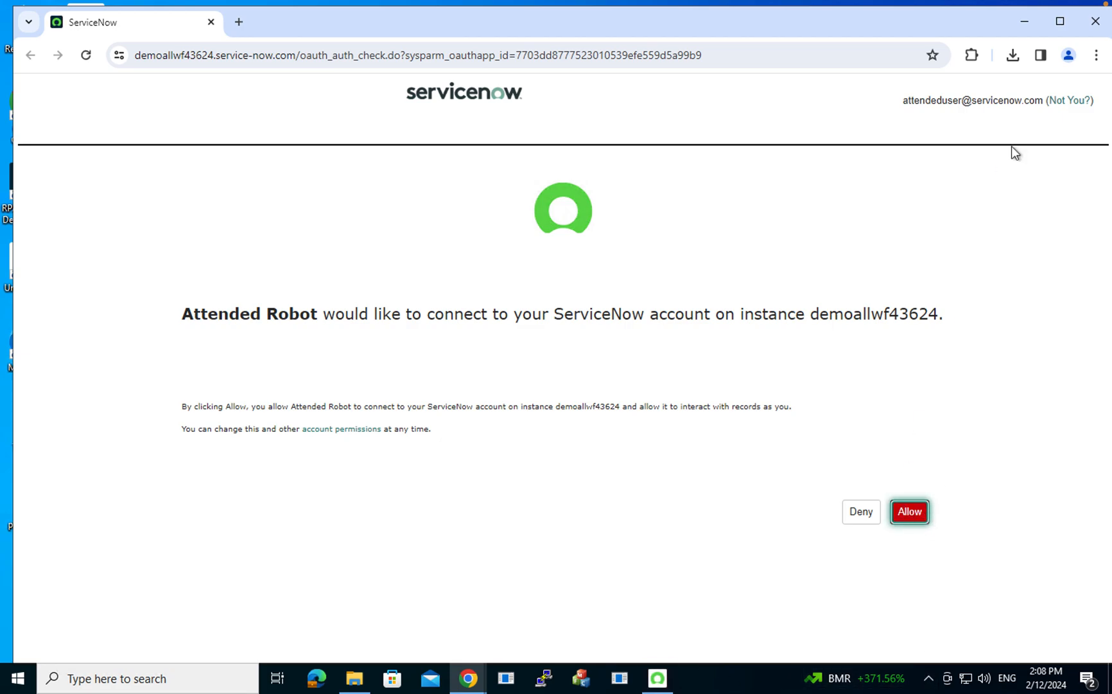
pyautogui.click(911, 511)
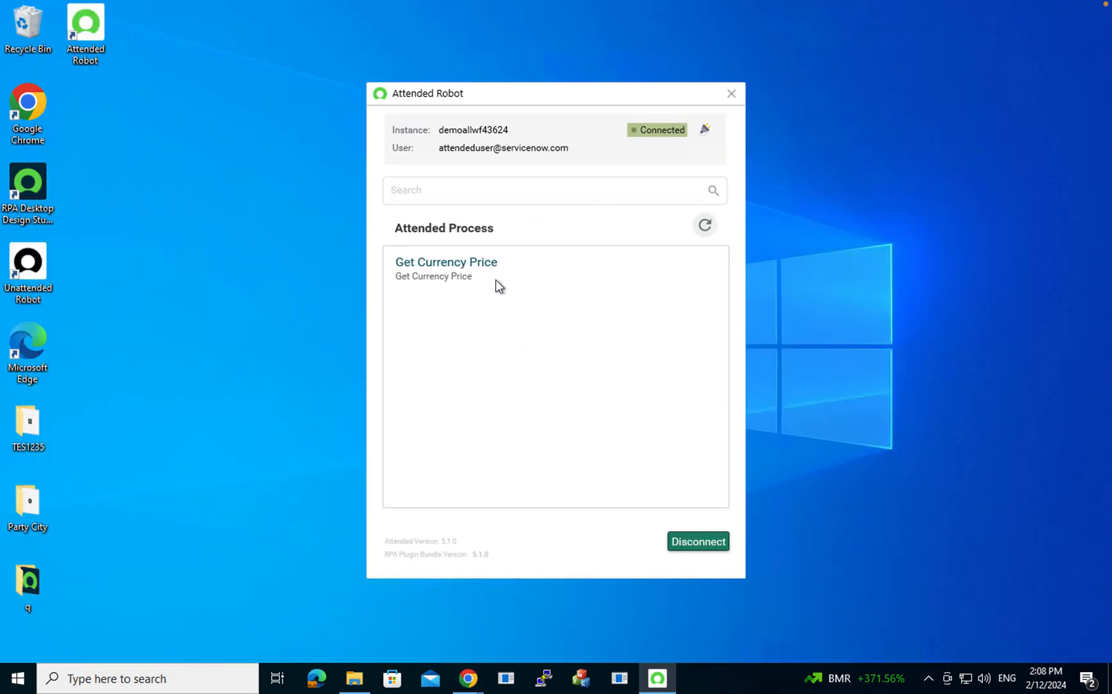
pyautogui.moveTo(424, 325)
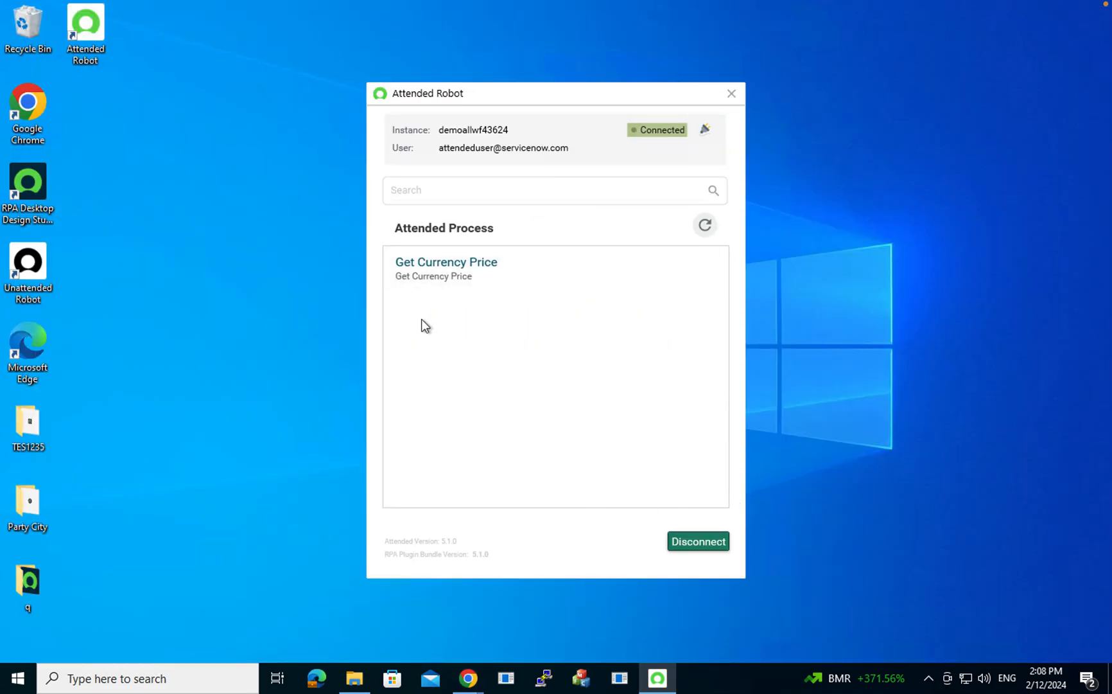
pyautogui.moveTo(430, 414)
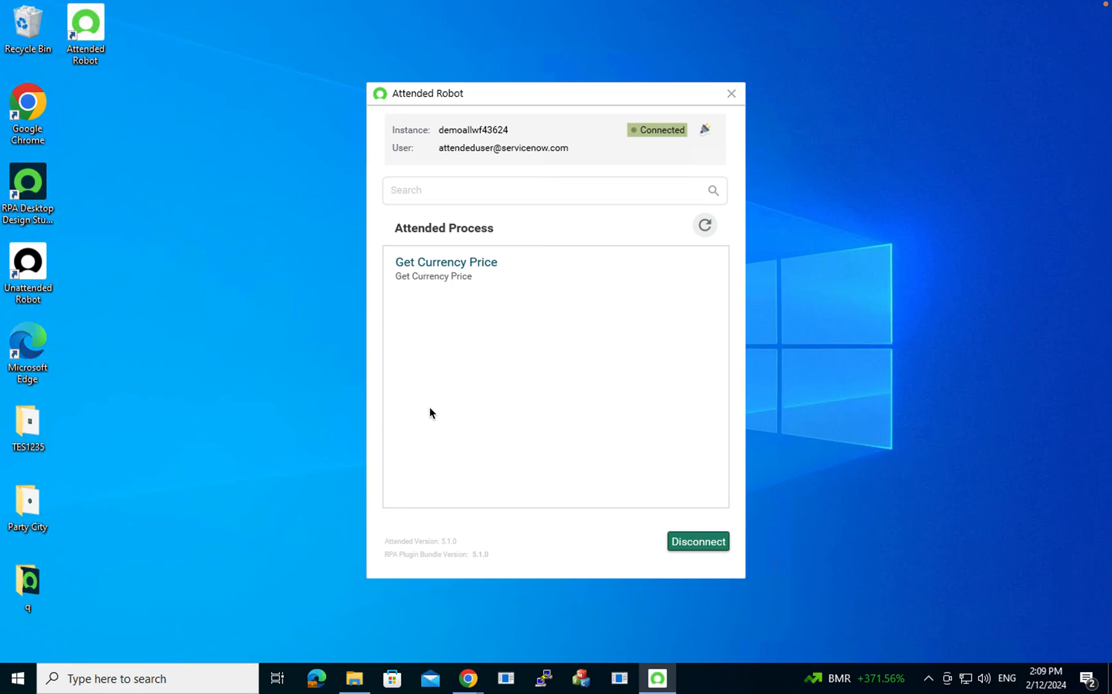
pyautogui.moveTo(574, 271)
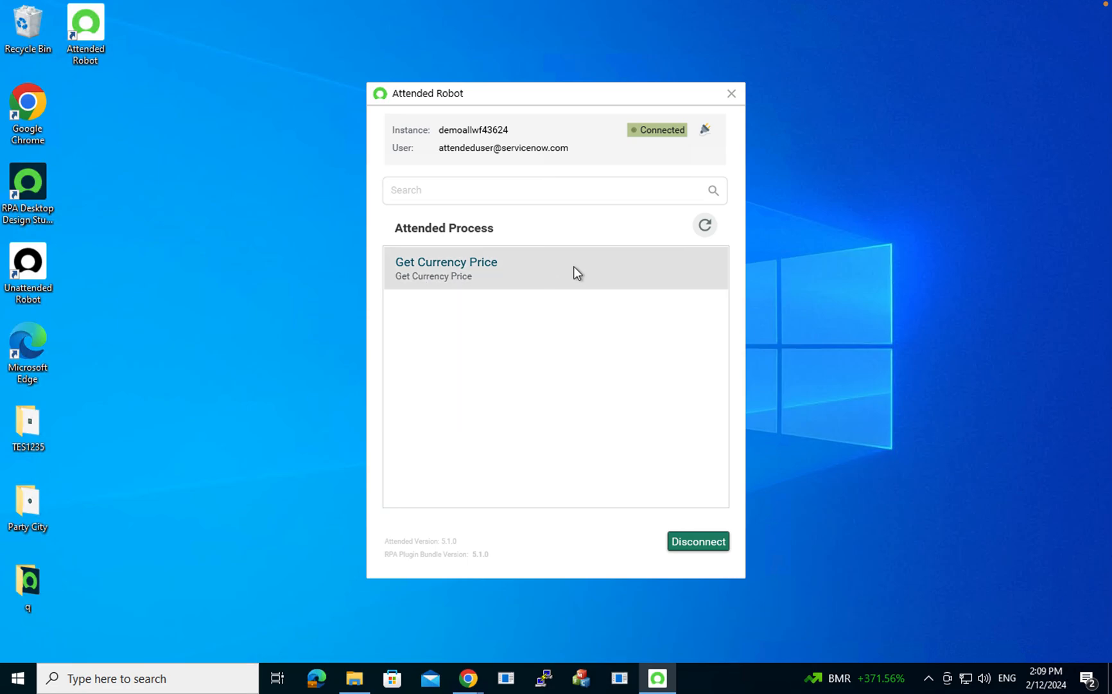
pyautogui.moveTo(397, 277)
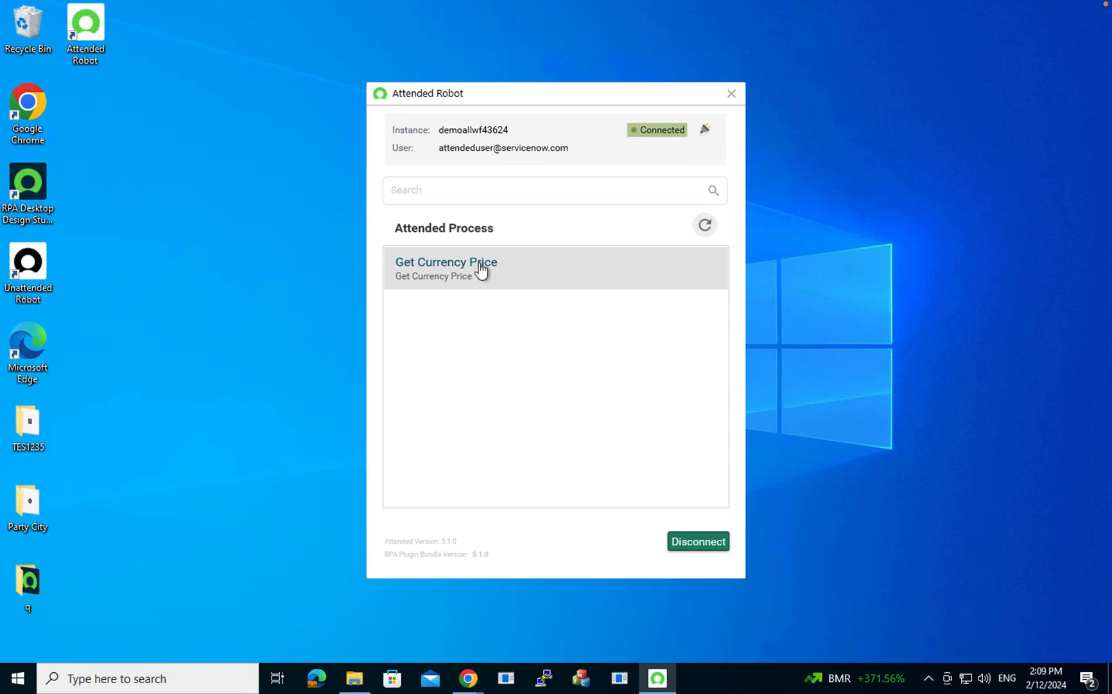
pyautogui.moveTo(513, 274)
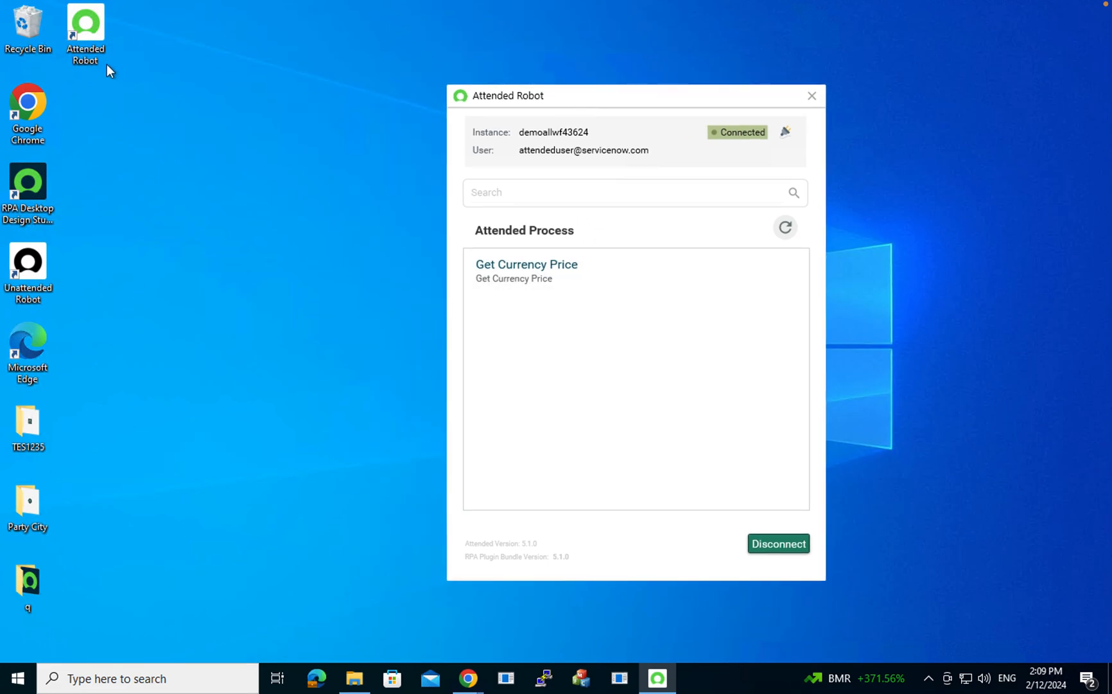
pyautogui.moveTo(530, 271)
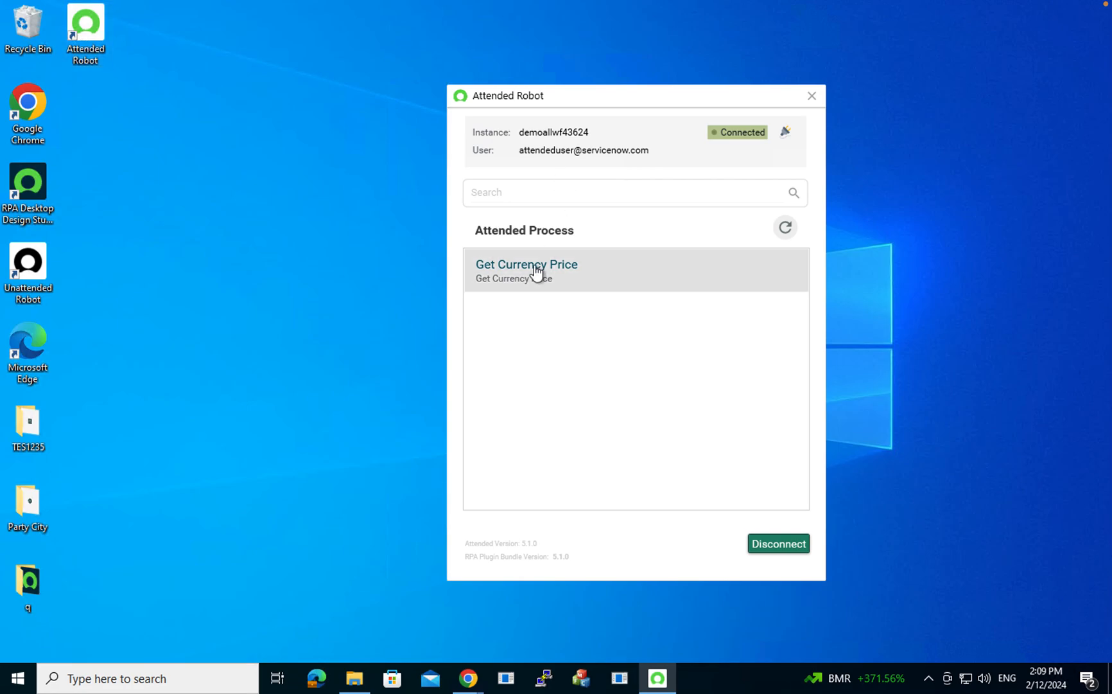
pyautogui.moveTo(693, 294)
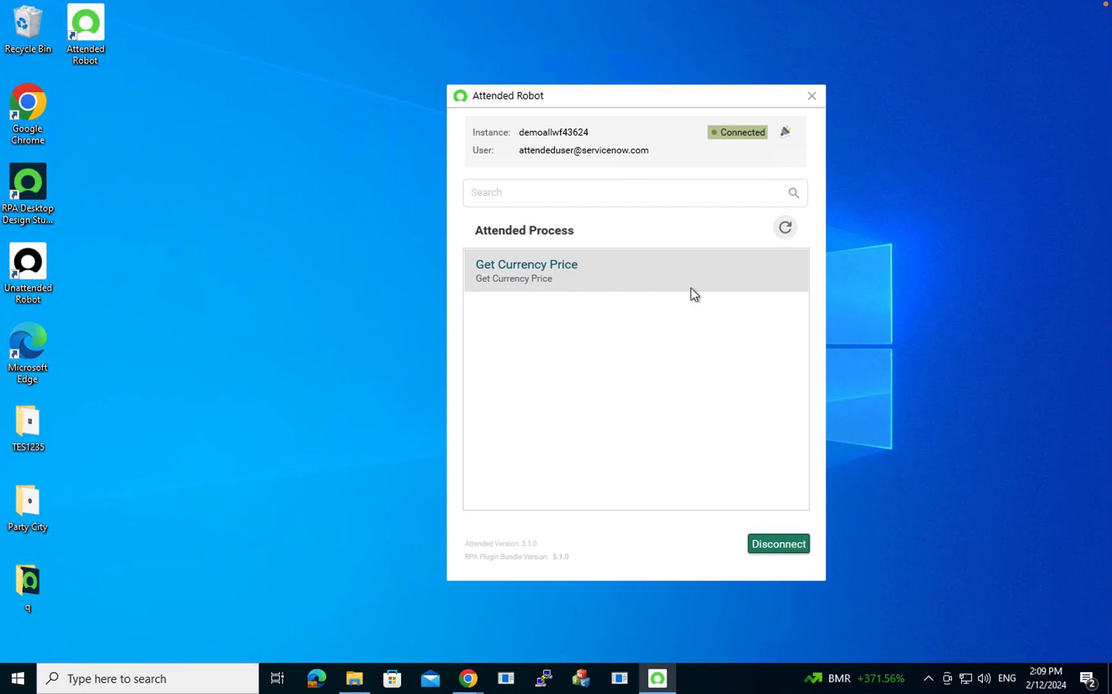
pyautogui.moveTo(509, 275)
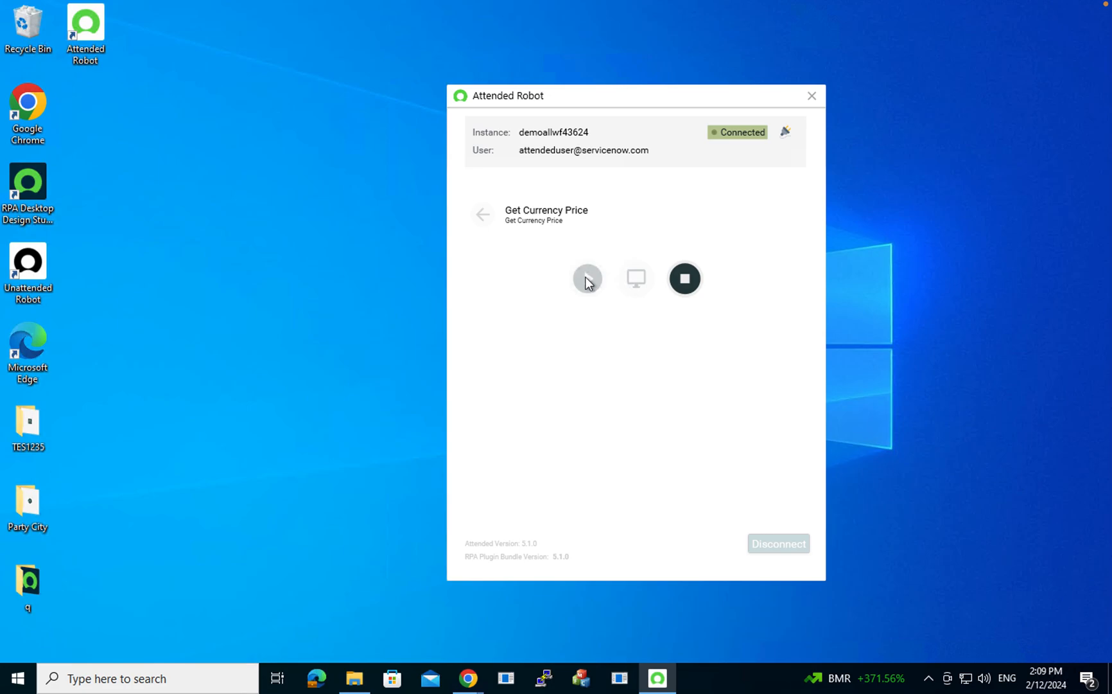
# Let the robot load finance.yahoo.com/currencies and scroll to the Currencies table until the conversion prompt appears.
pyautogui.click(587, 277)
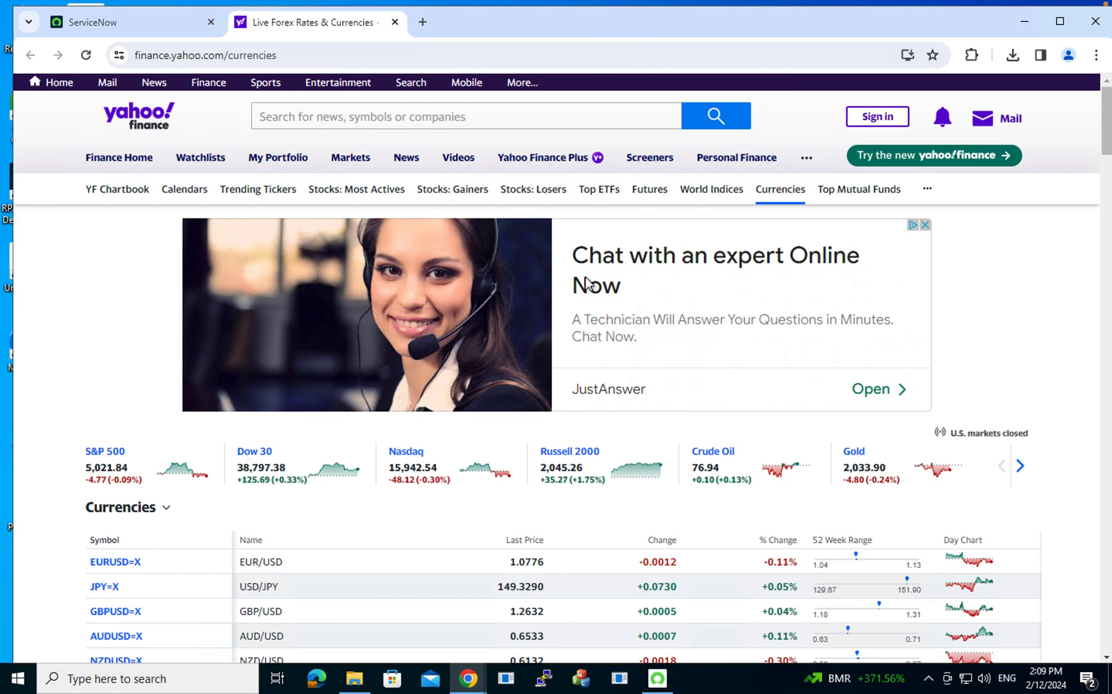
pyautogui.moveTo(588, 284)
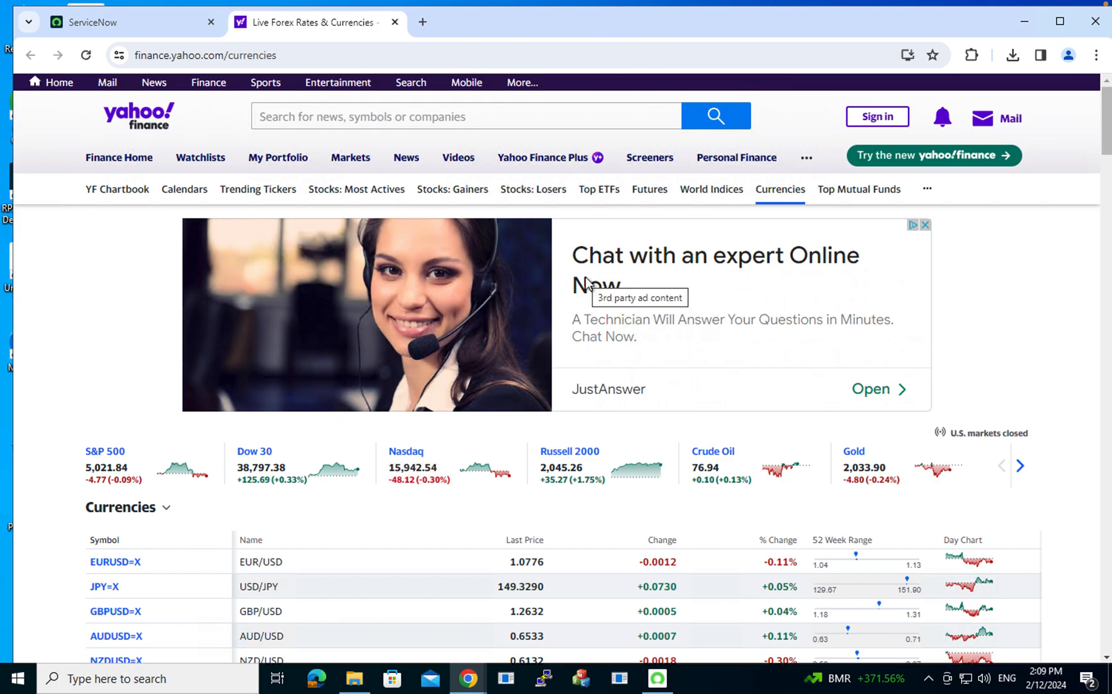
pyautogui.scroll(-3)
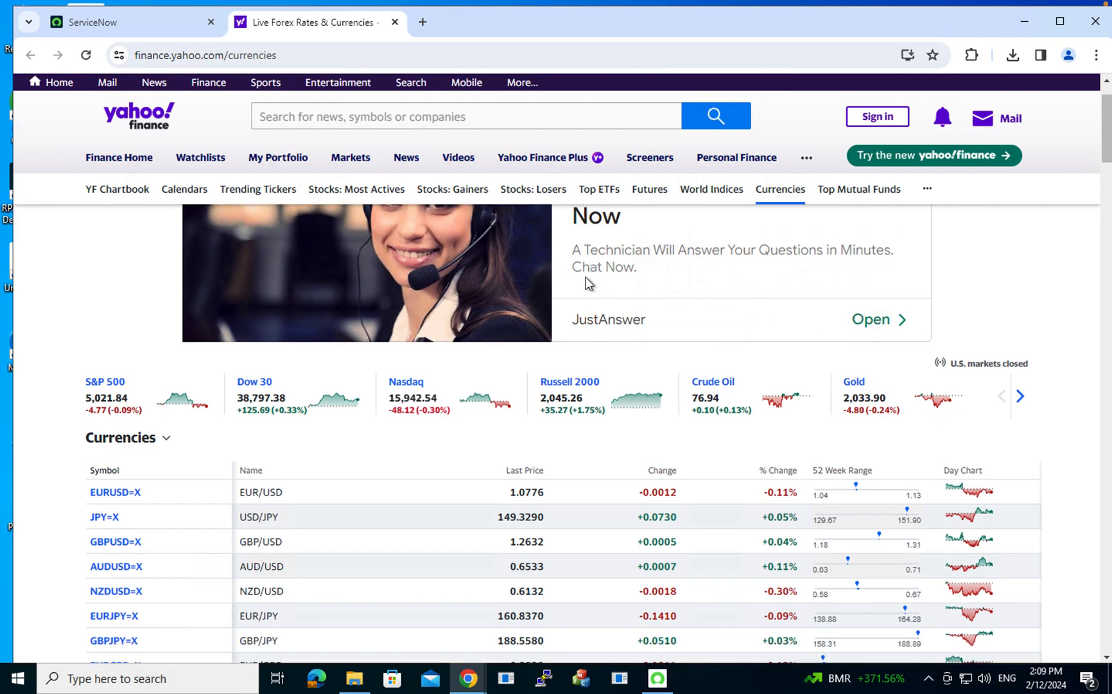
pyautogui.scroll(-3)
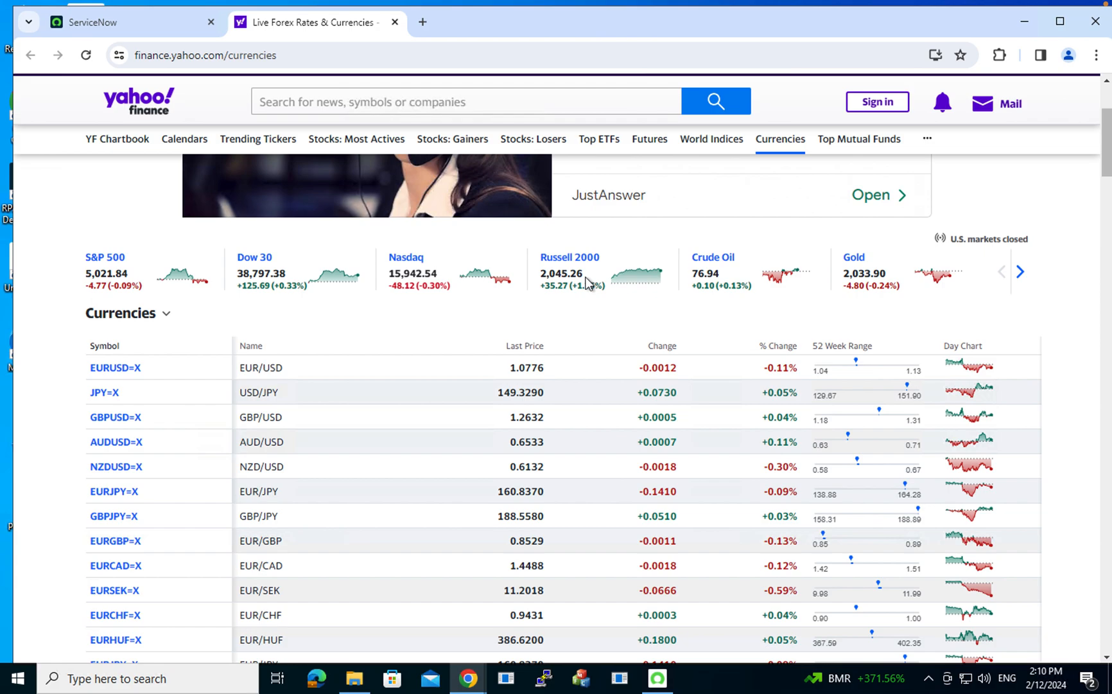
pyautogui.moveTo(587, 282)
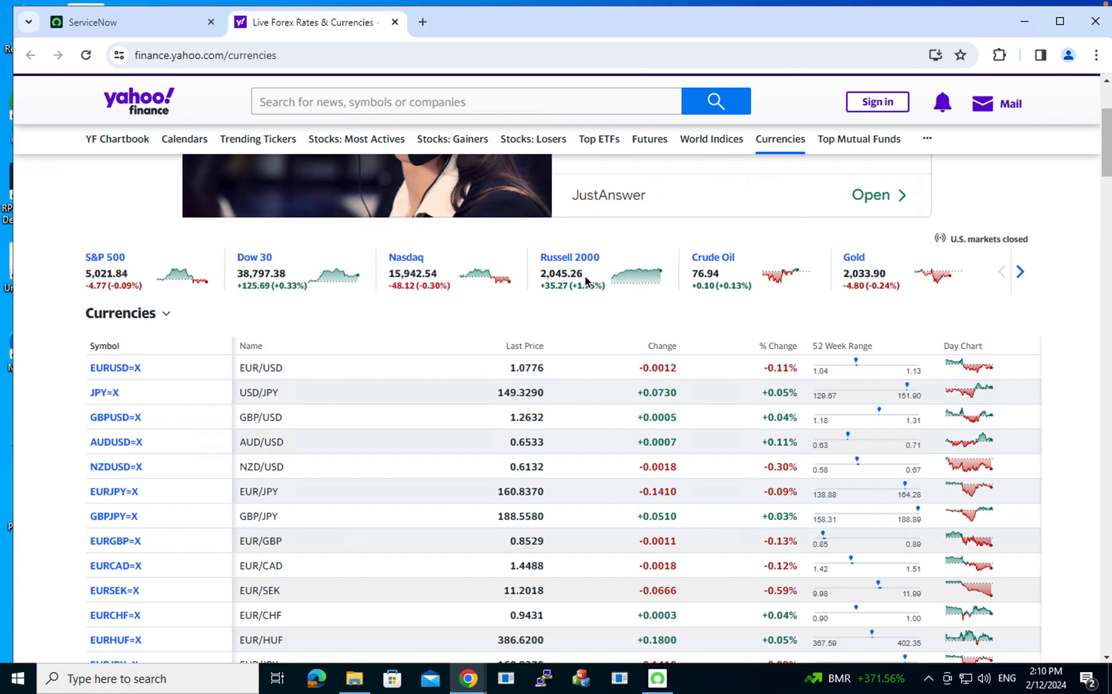
pyautogui.click(693, 676)
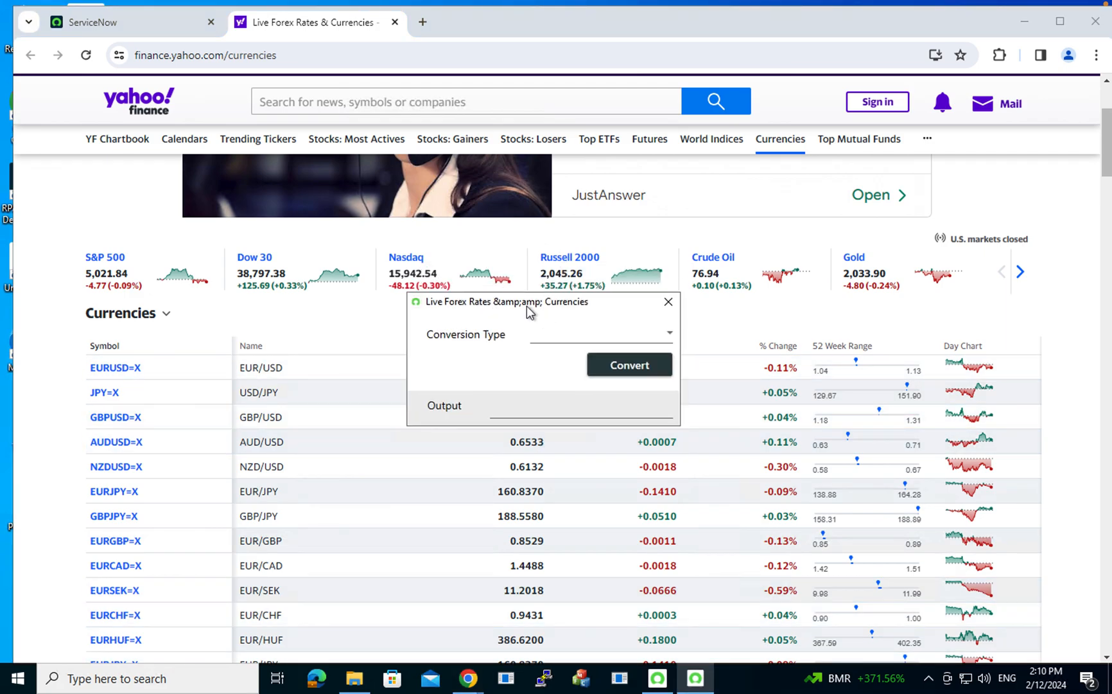
# Choose USD/INR as the Conversion Type and submit Convert.
pyautogui.click(600, 334)
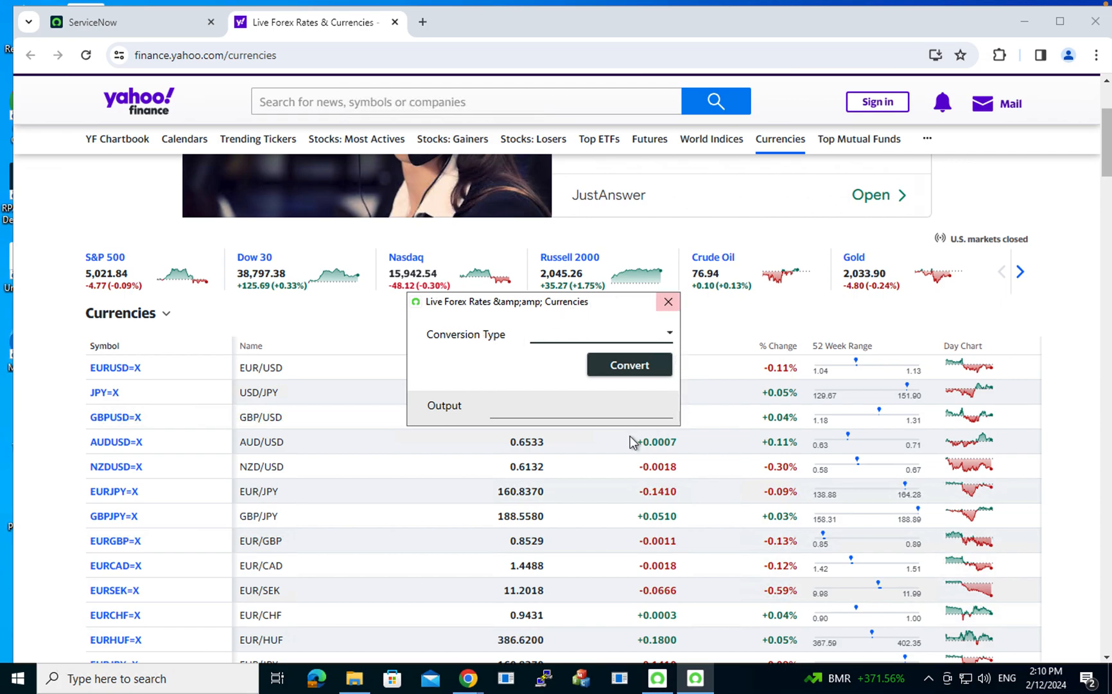
pyautogui.click(597, 334)
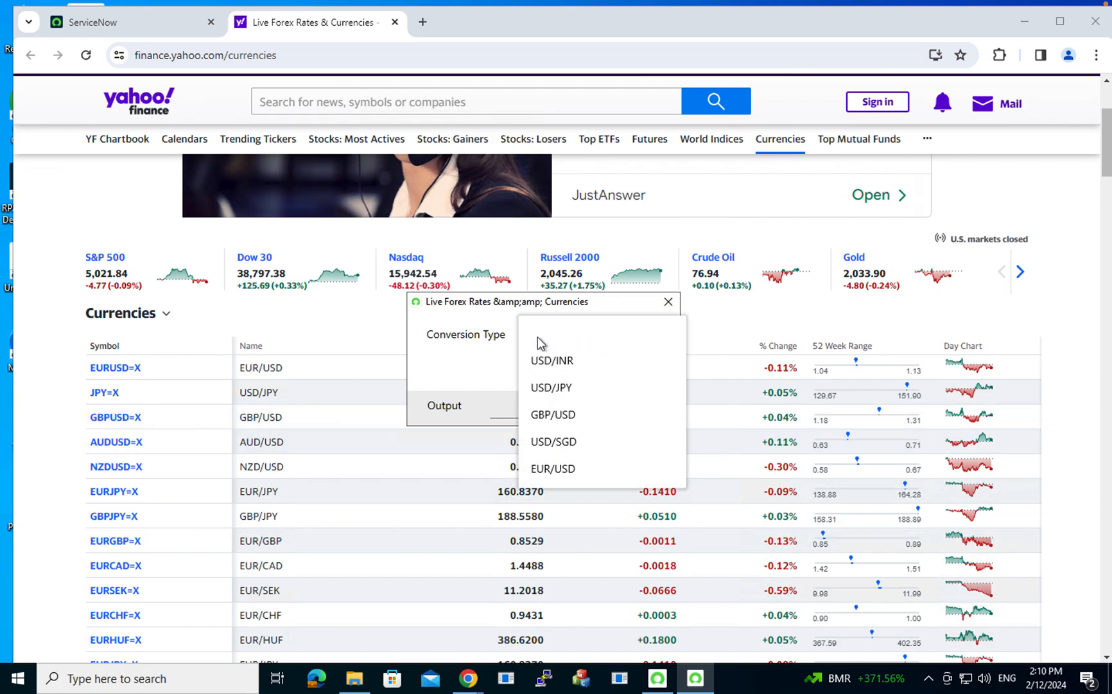
pyautogui.moveTo(543, 369)
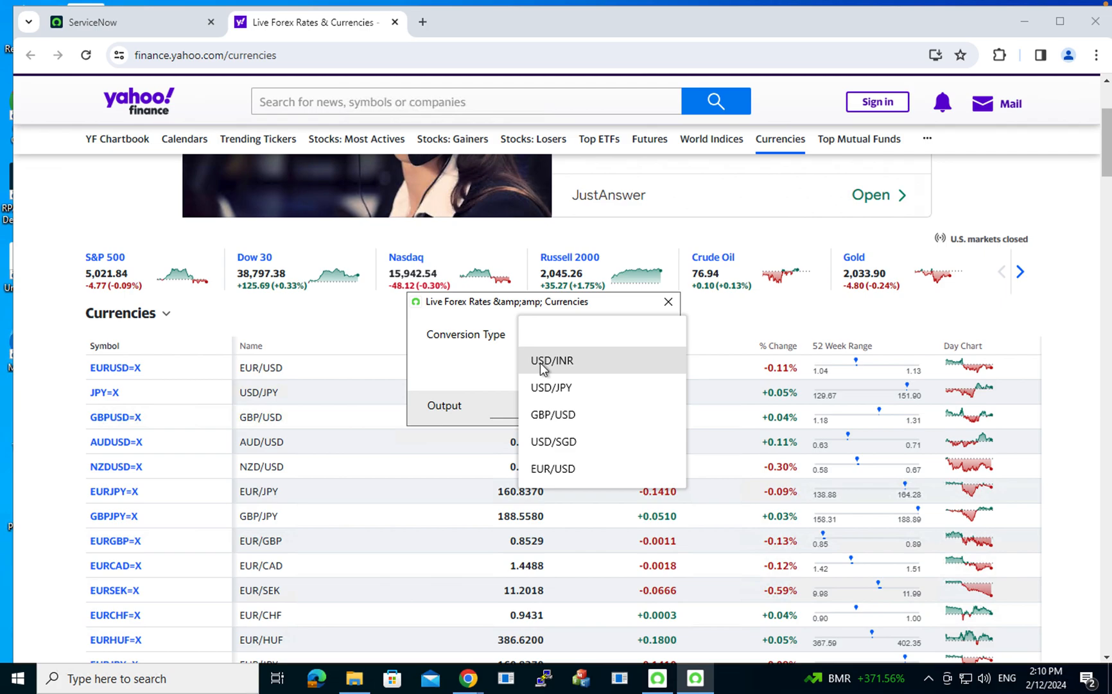
pyautogui.click(552, 360)
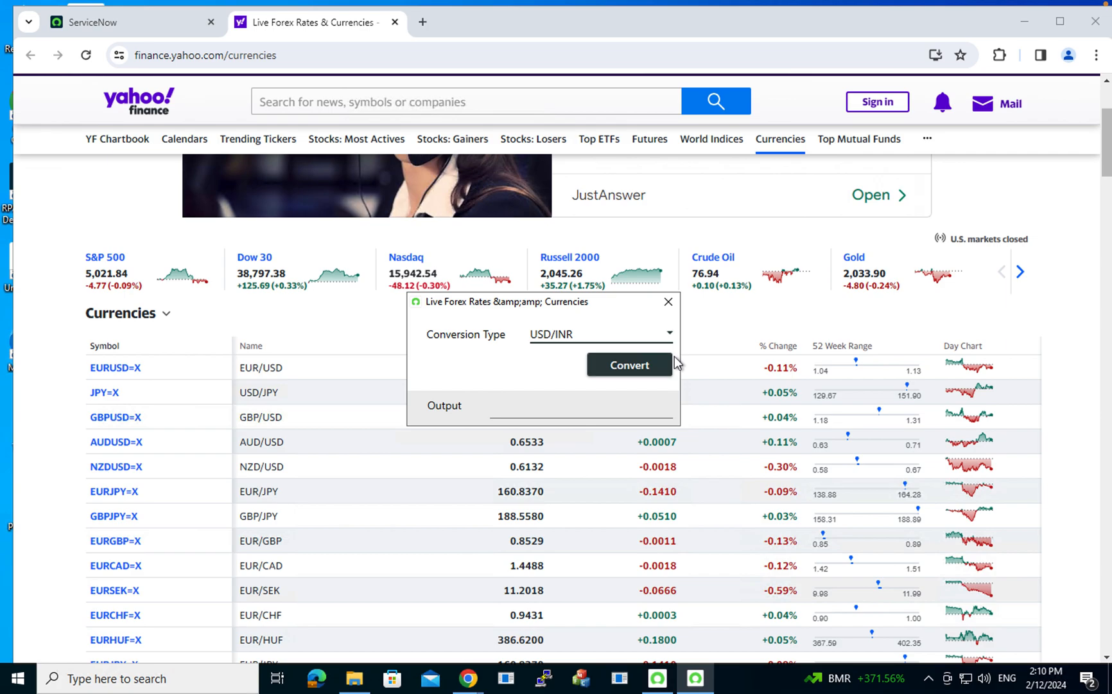
pyautogui.click(628, 364)
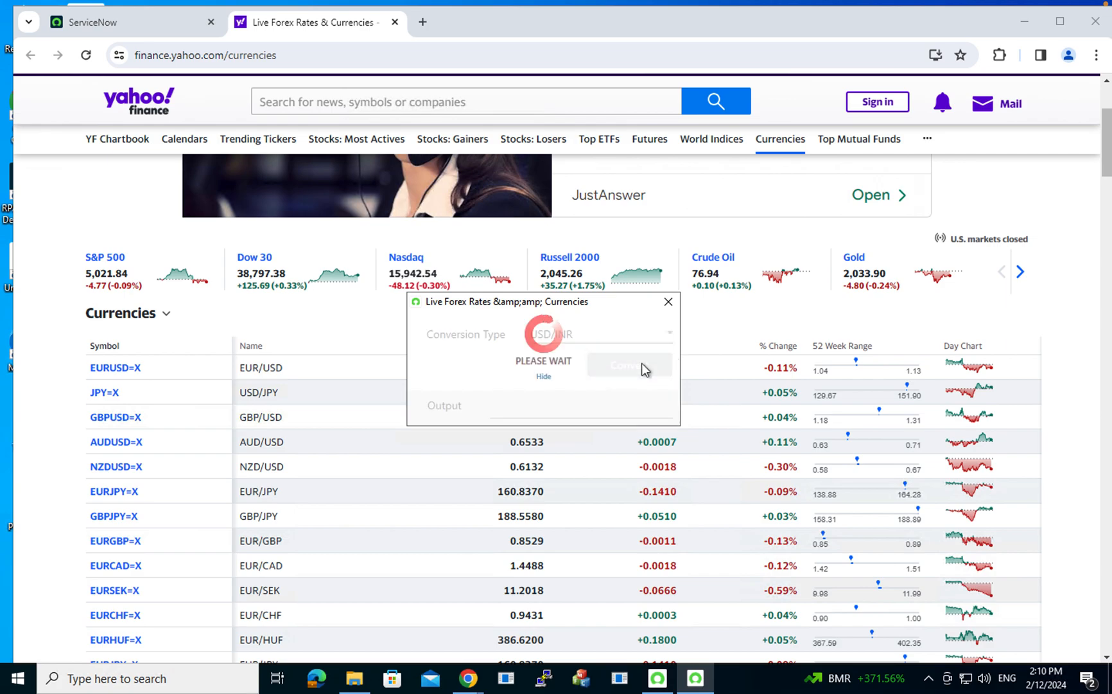
# Wait for the output showing 1 USD = 82.9300 INR, then dismiss the result prompt.
pyautogui.click(628, 365)
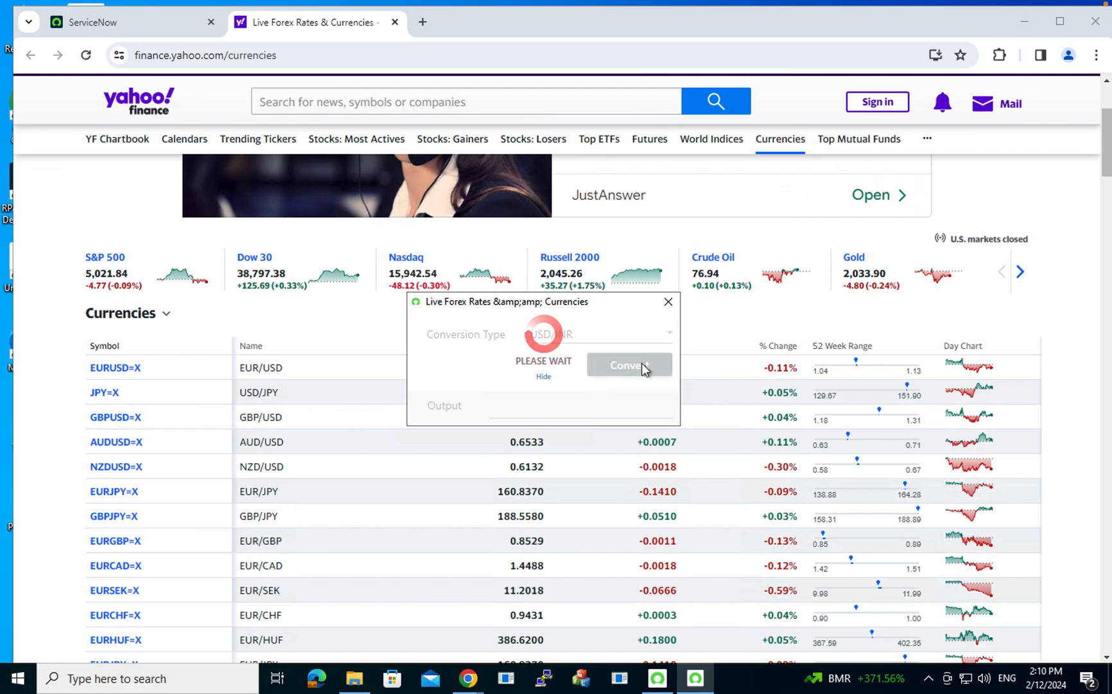
pyautogui.click(628, 365)
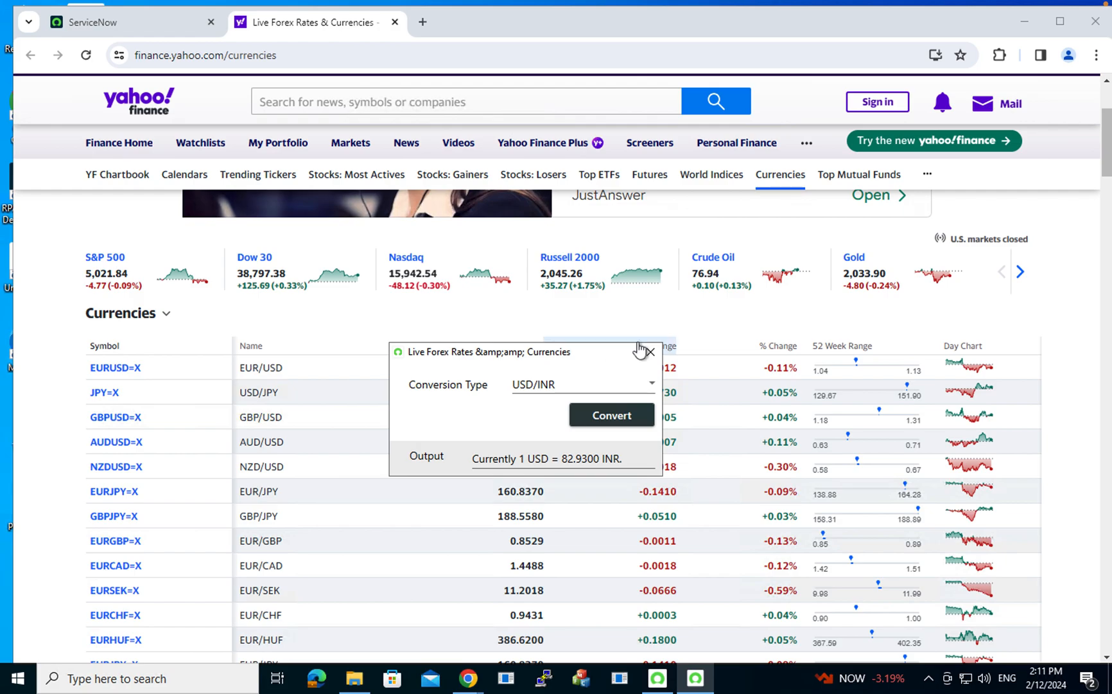
pyautogui.click(649, 352)
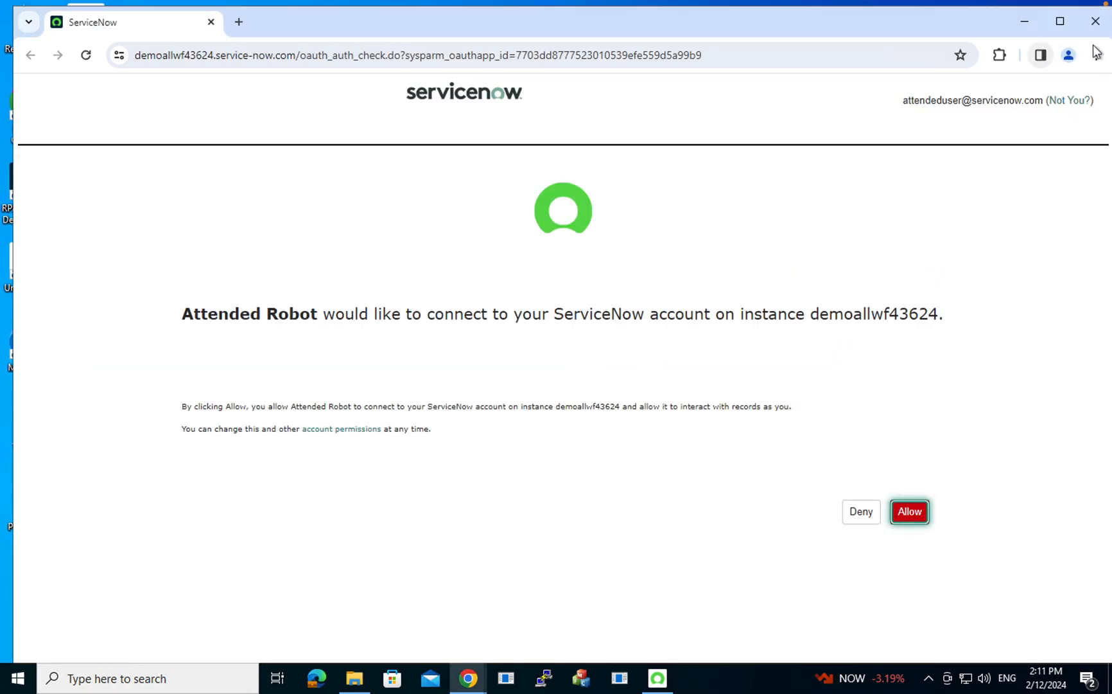
# Close the Chrome authorization window, leaving the connected Attended Robot on the desktop.
pyautogui.click(909, 512)
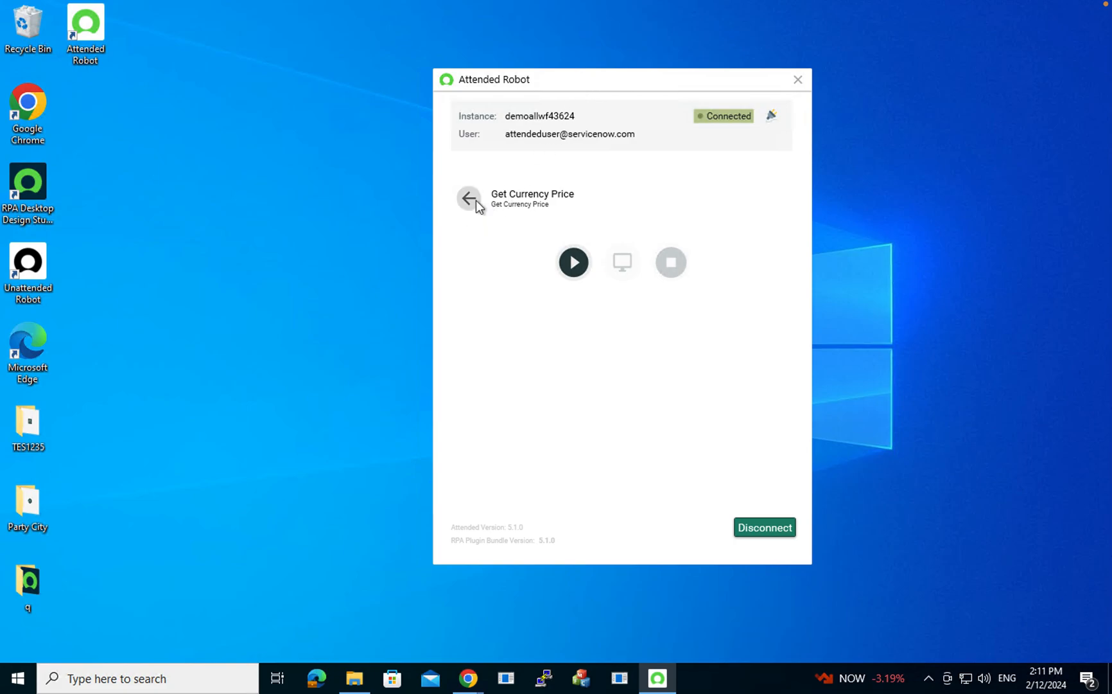
pyautogui.click(469, 198)
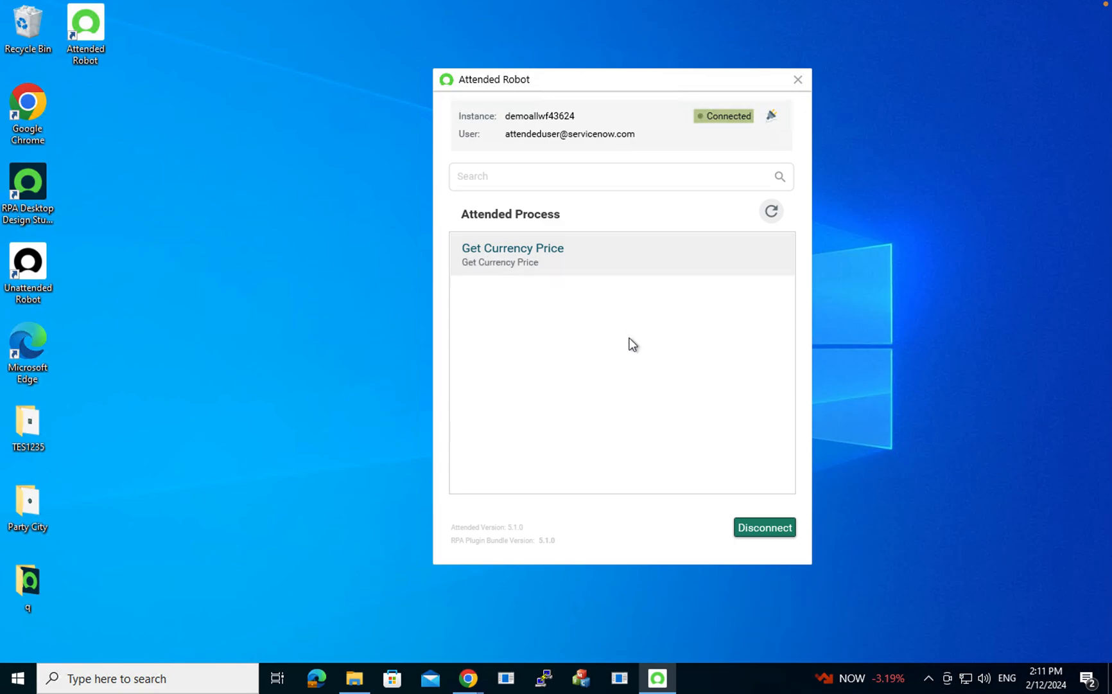
pyautogui.click(512, 253)
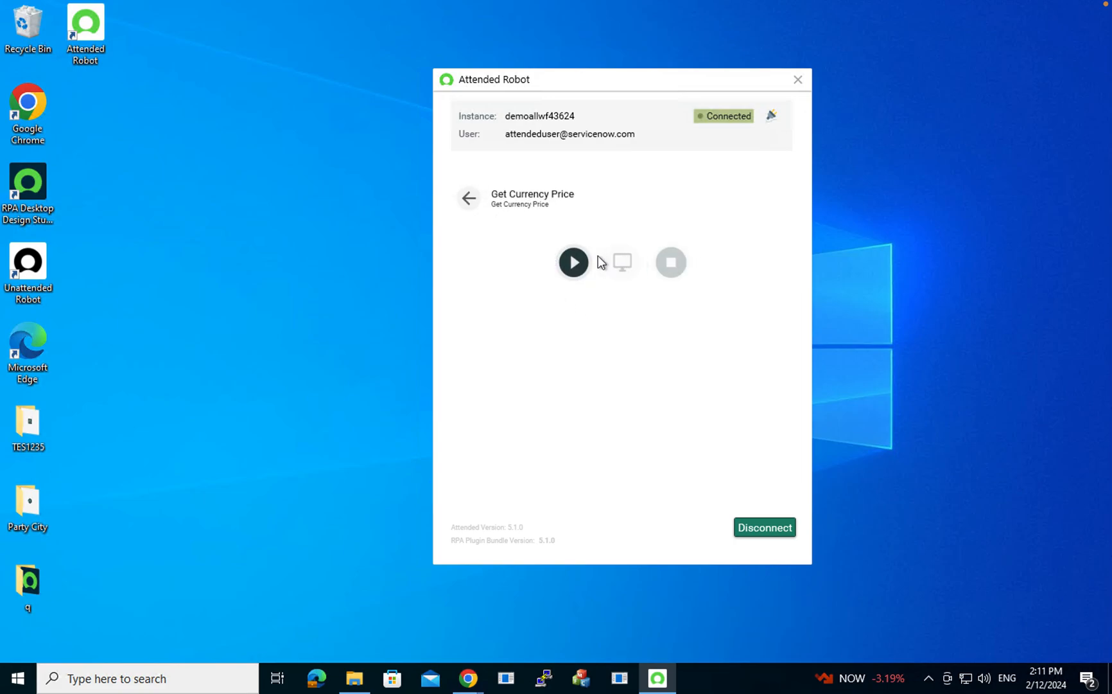
pyautogui.moveTo(572, 262)
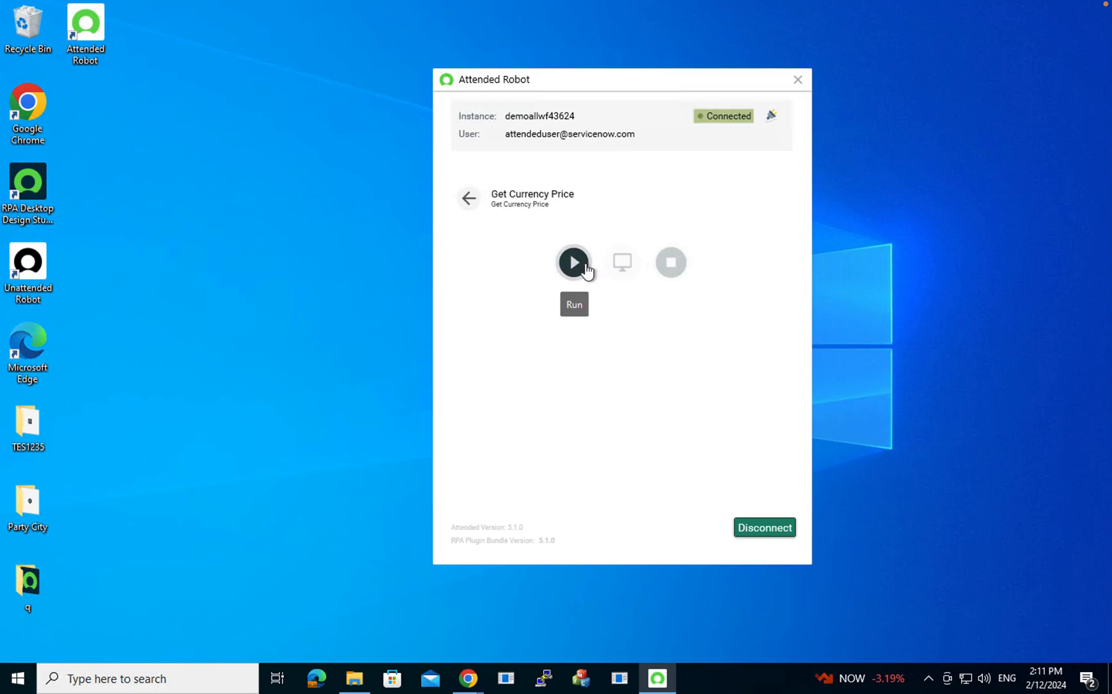